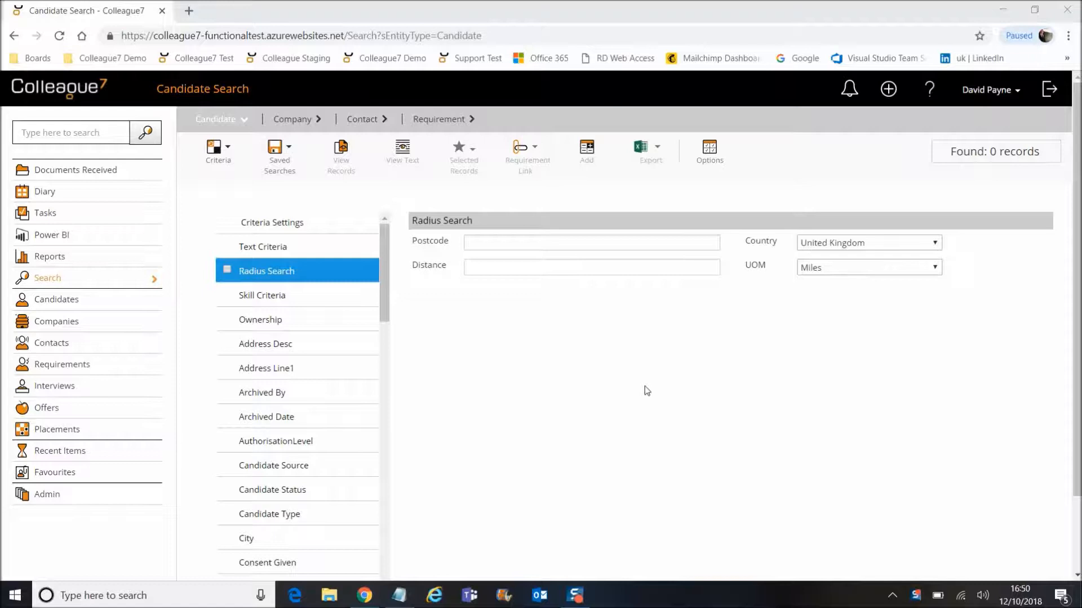
left_click(868, 242)
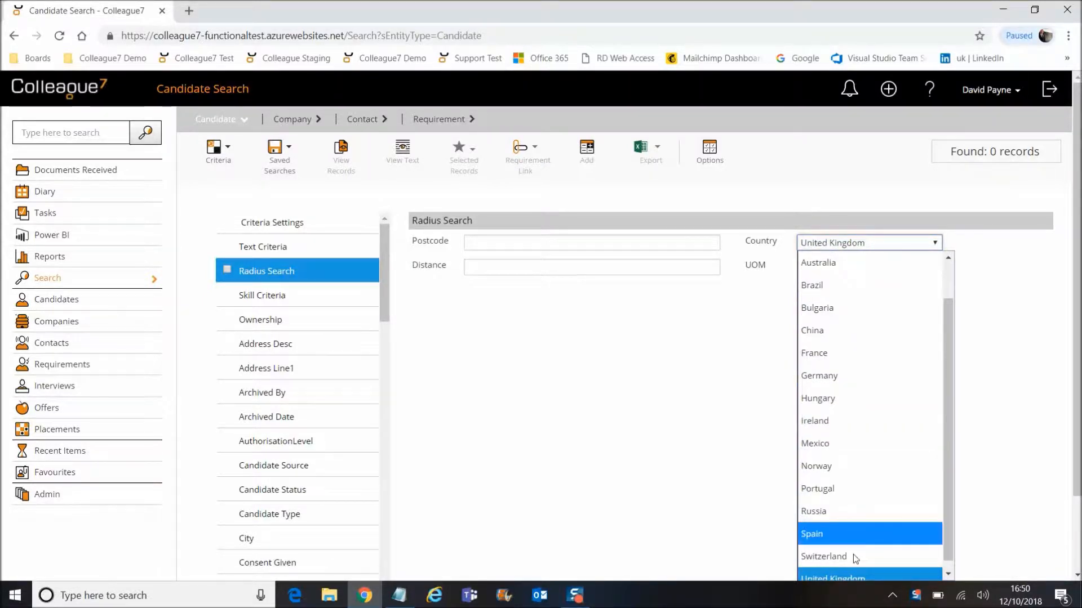
left_click(867, 242)
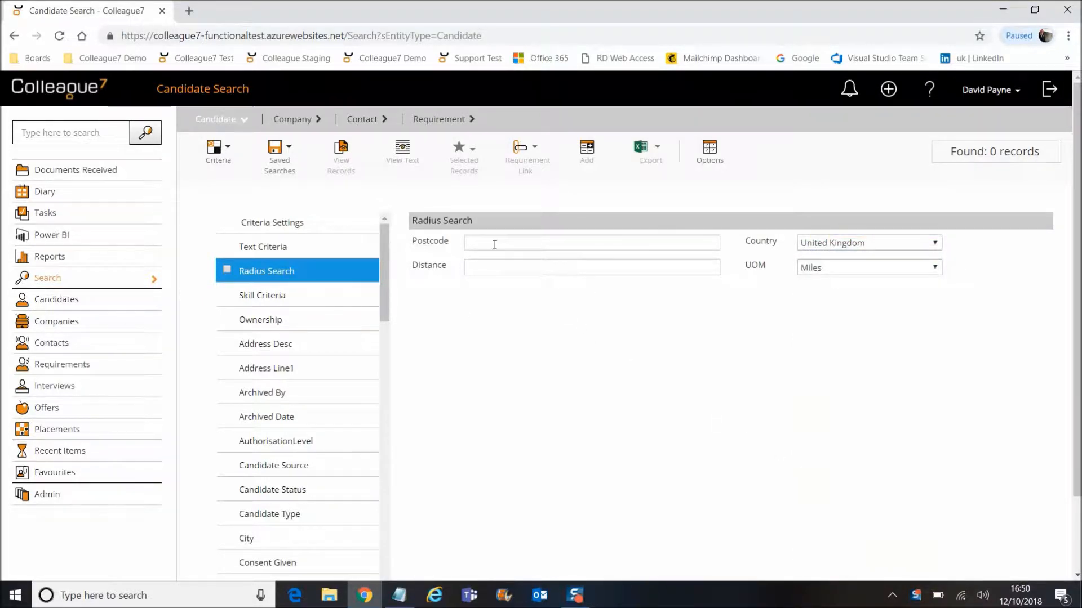
type("N")
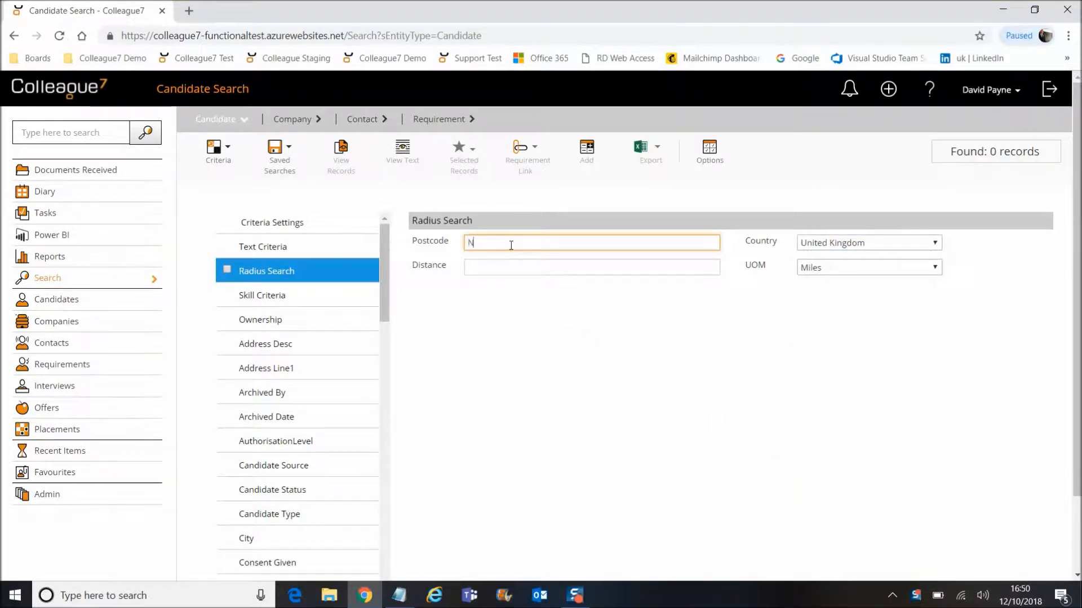
type("R")
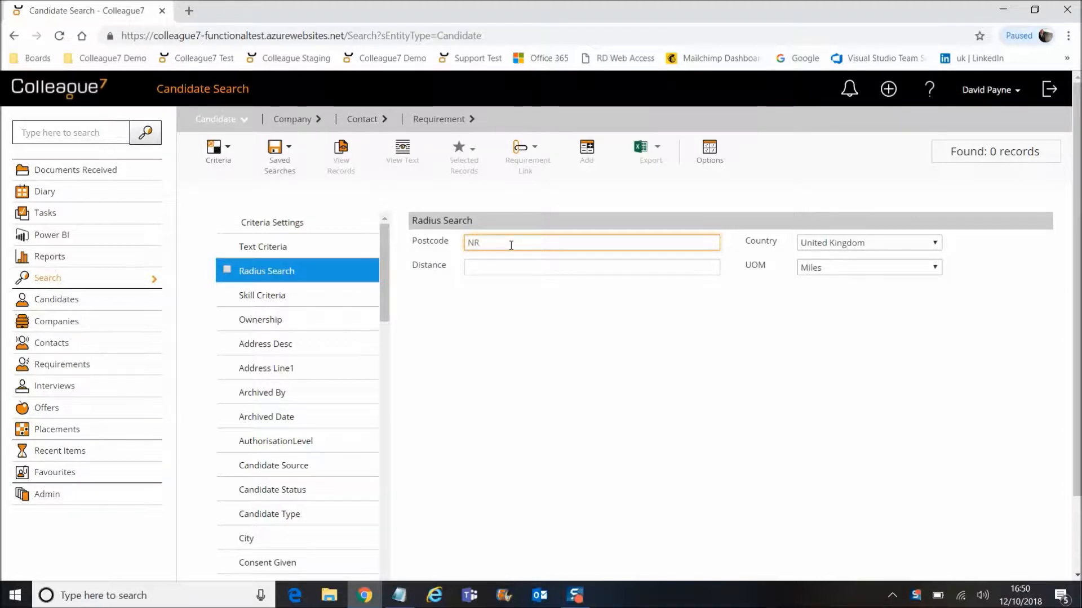
type("13 6GA")
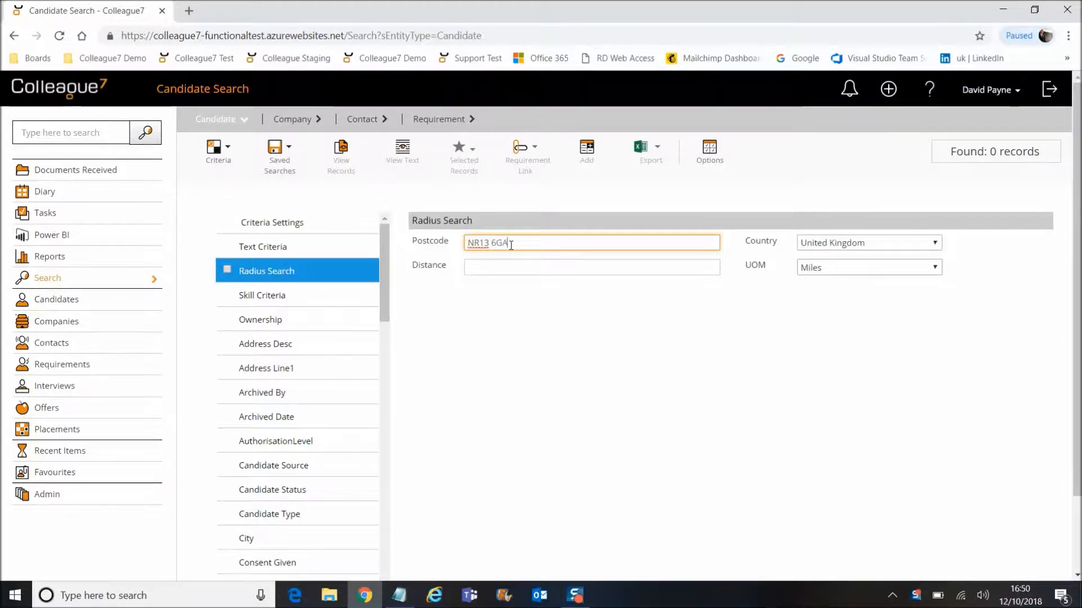
left_click(577, 317)
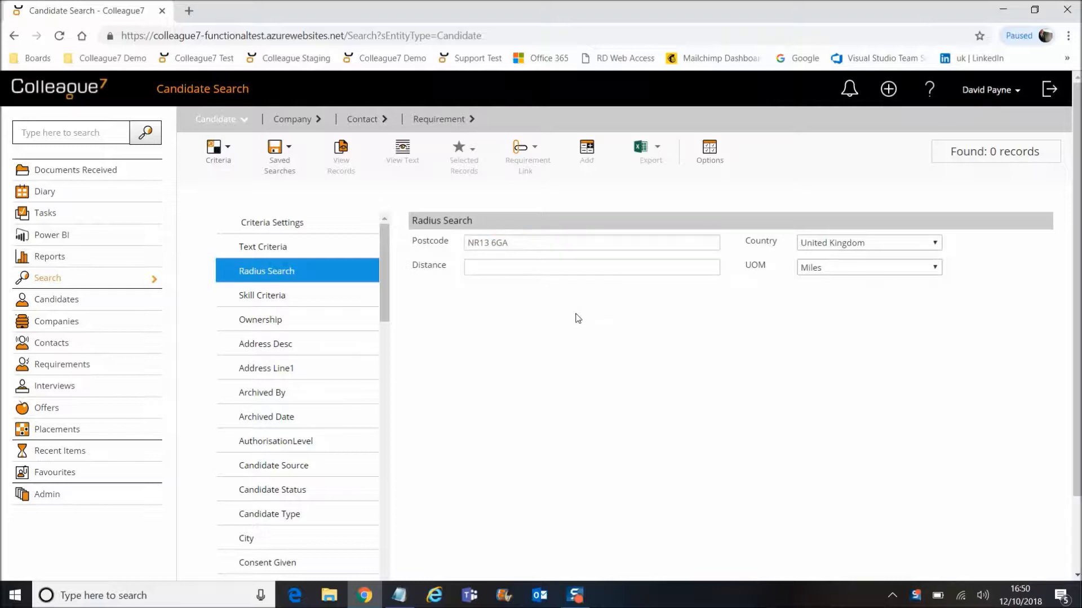
Step: Keep Miles as the unit and set the search distance to 10
left_click(867, 267)
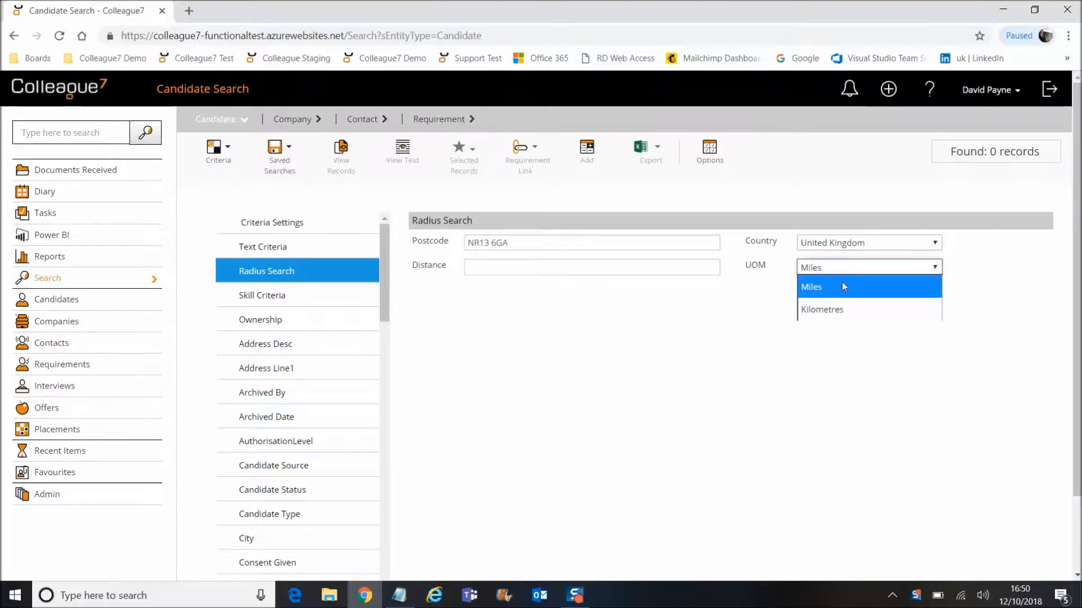
mouse_move(831, 302)
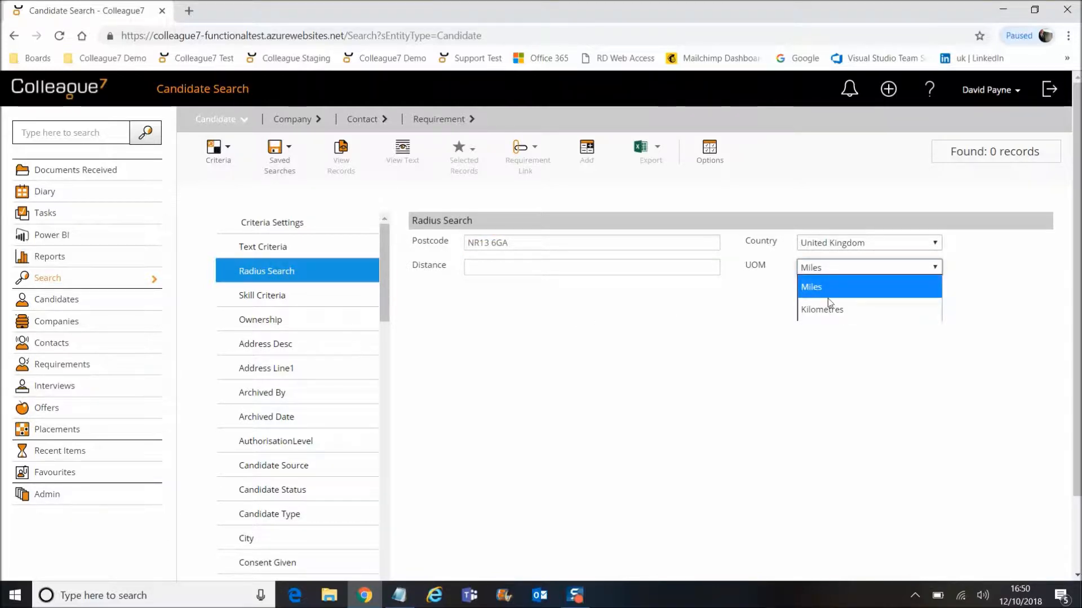
left_click(810, 286)
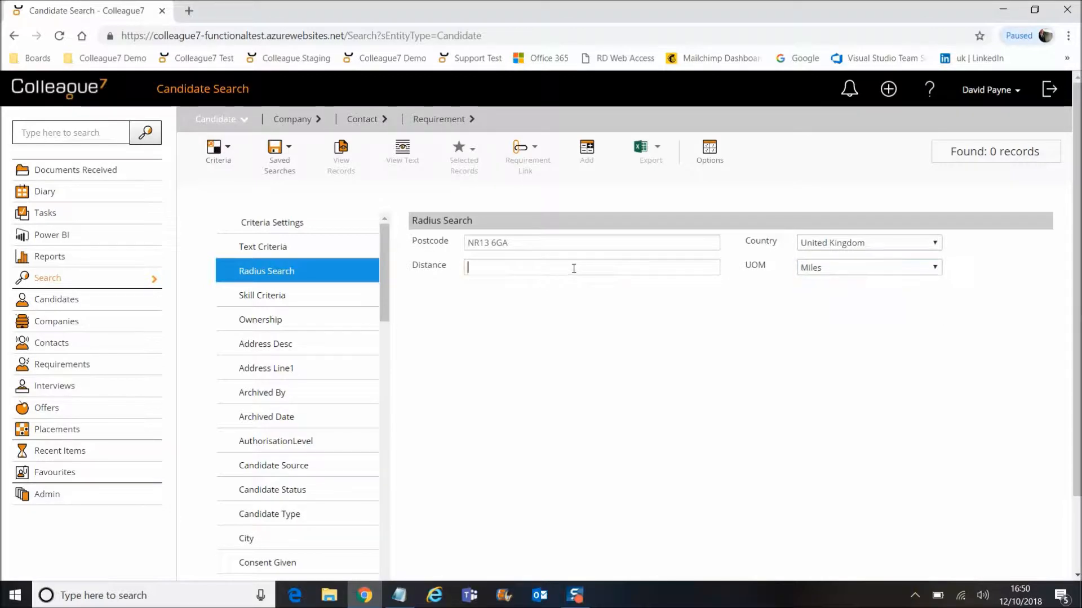
type("10")
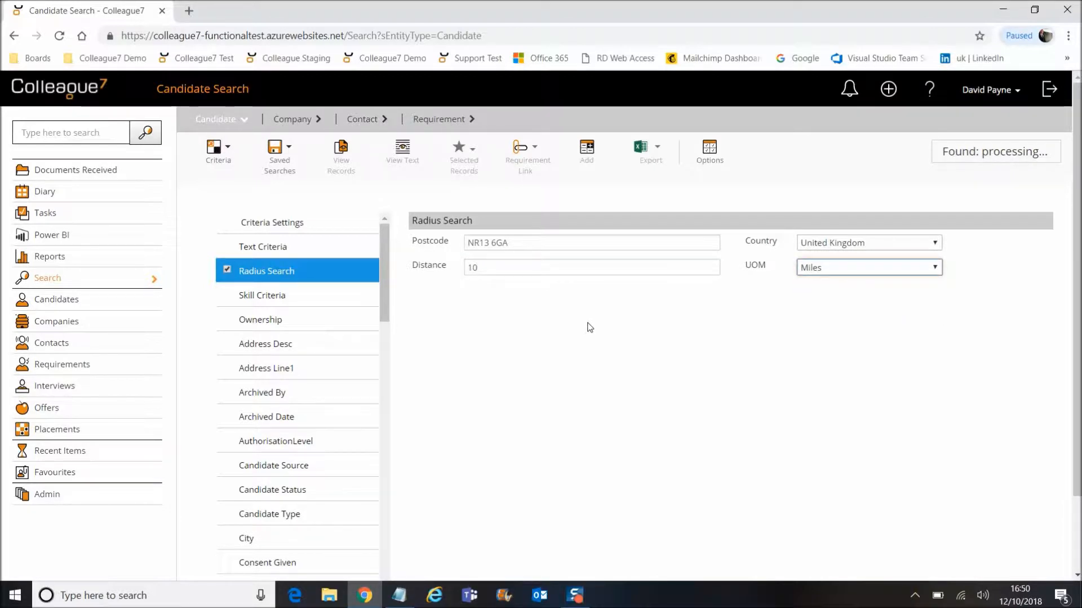
mouse_move(970, 157)
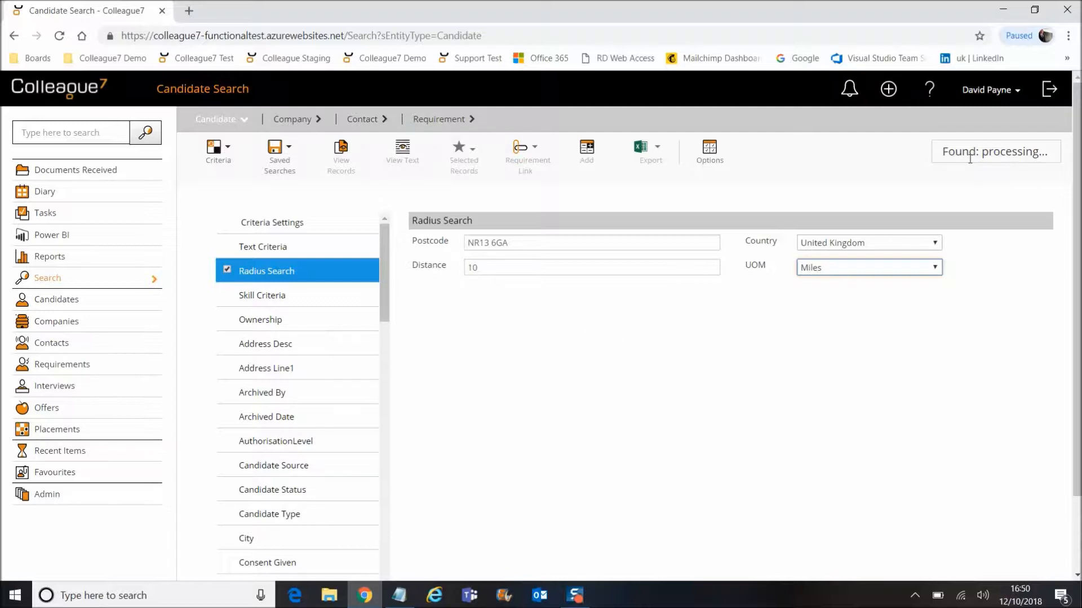
mouse_move(751, 364)
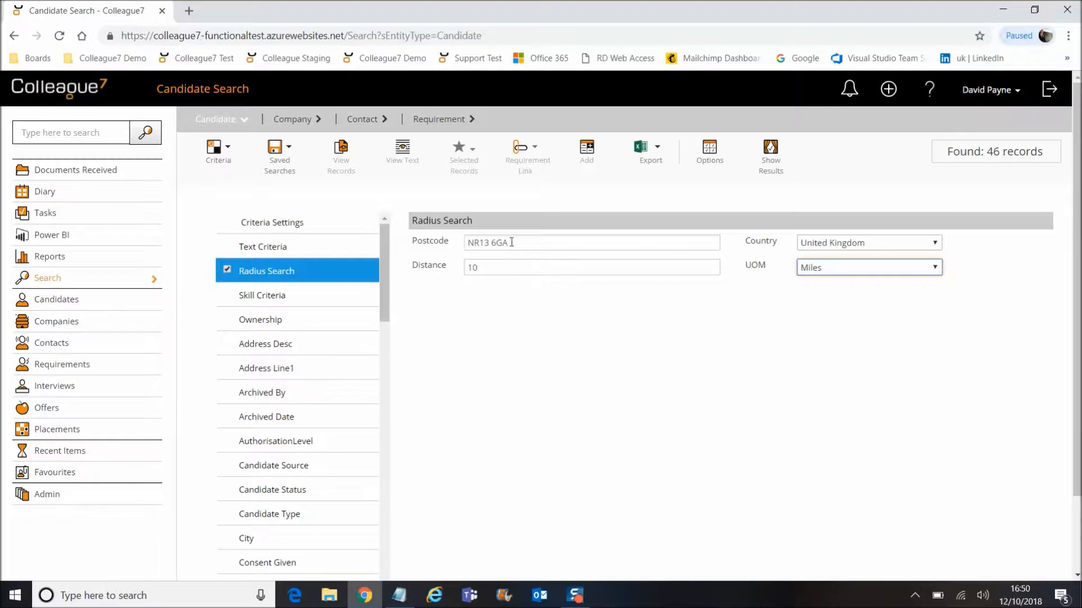
mouse_move(568, 300)
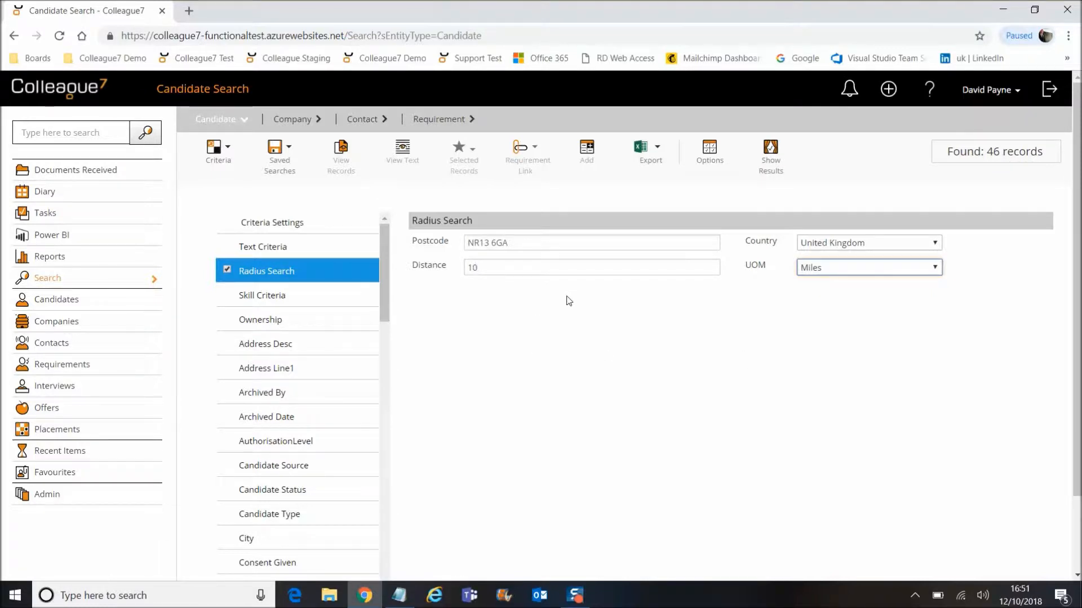
left_click(770, 153)
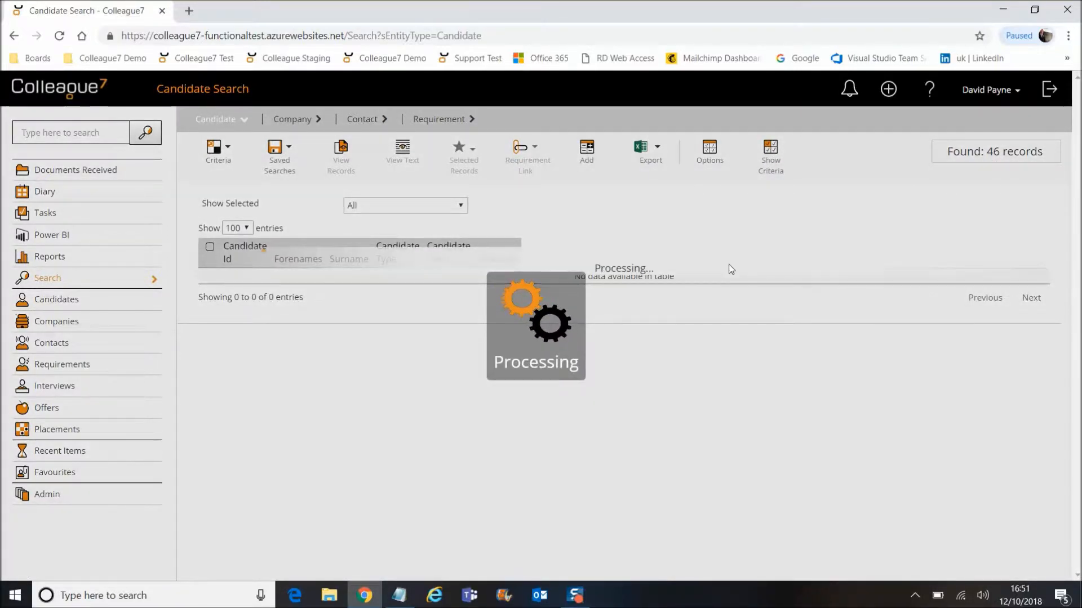
mouse_move(723, 397)
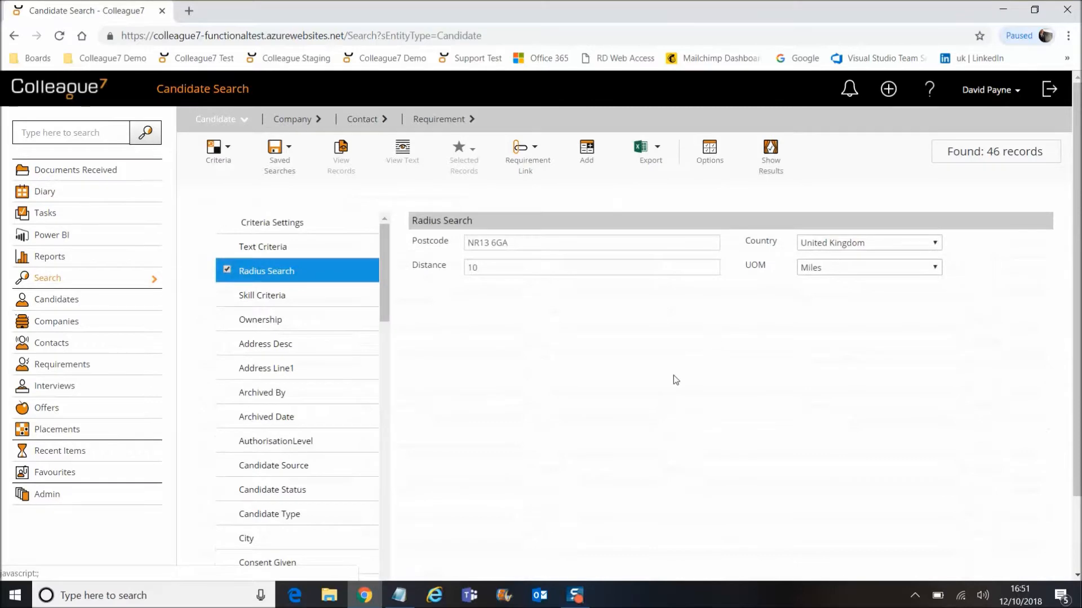
mouse_move(654, 355)
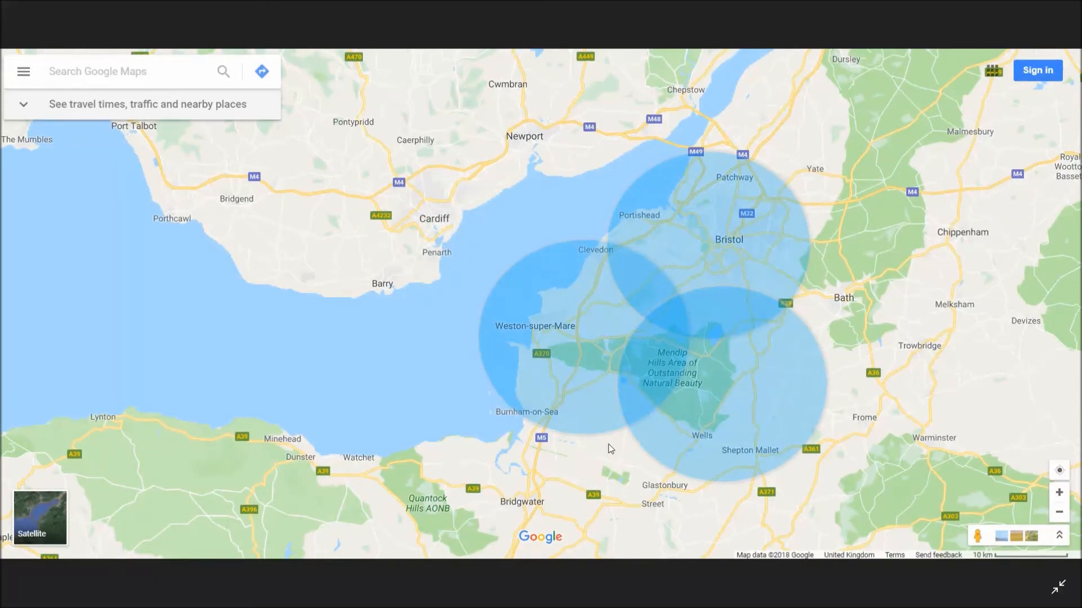
left_click(364, 595)
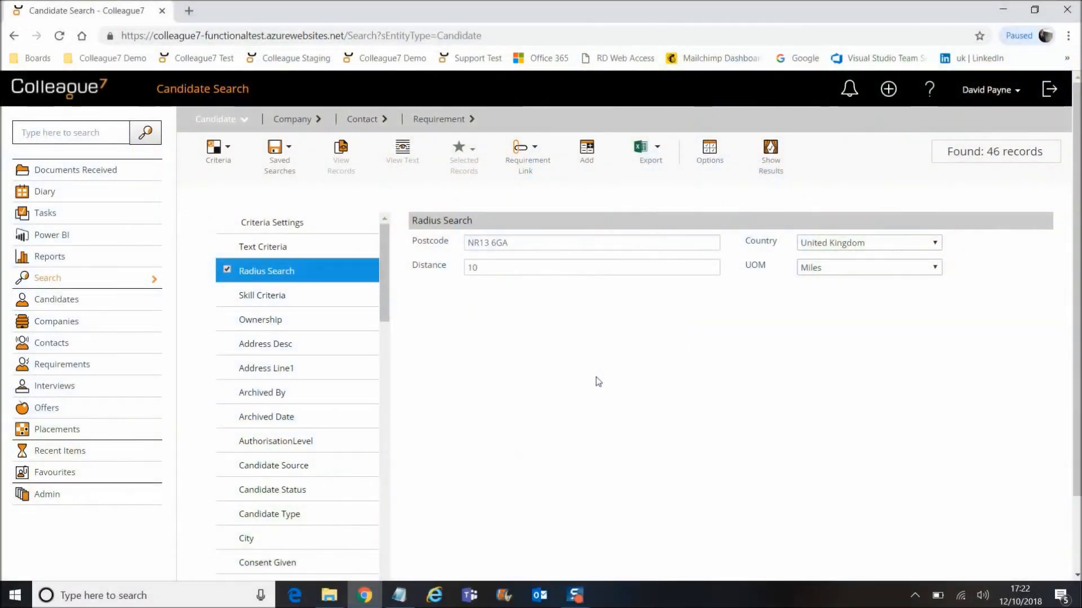
mouse_move(318, 195)
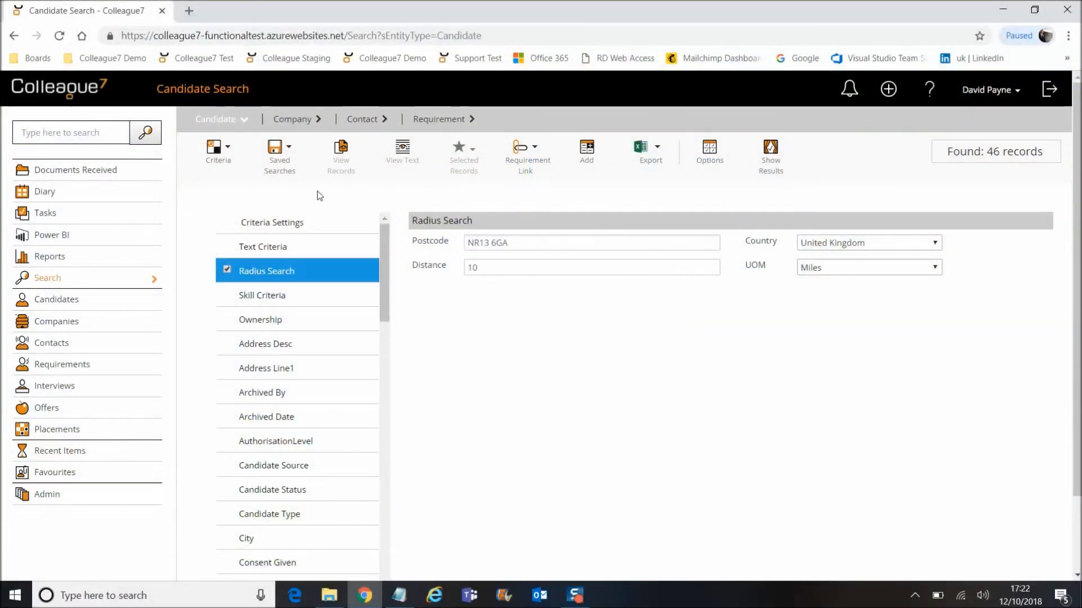